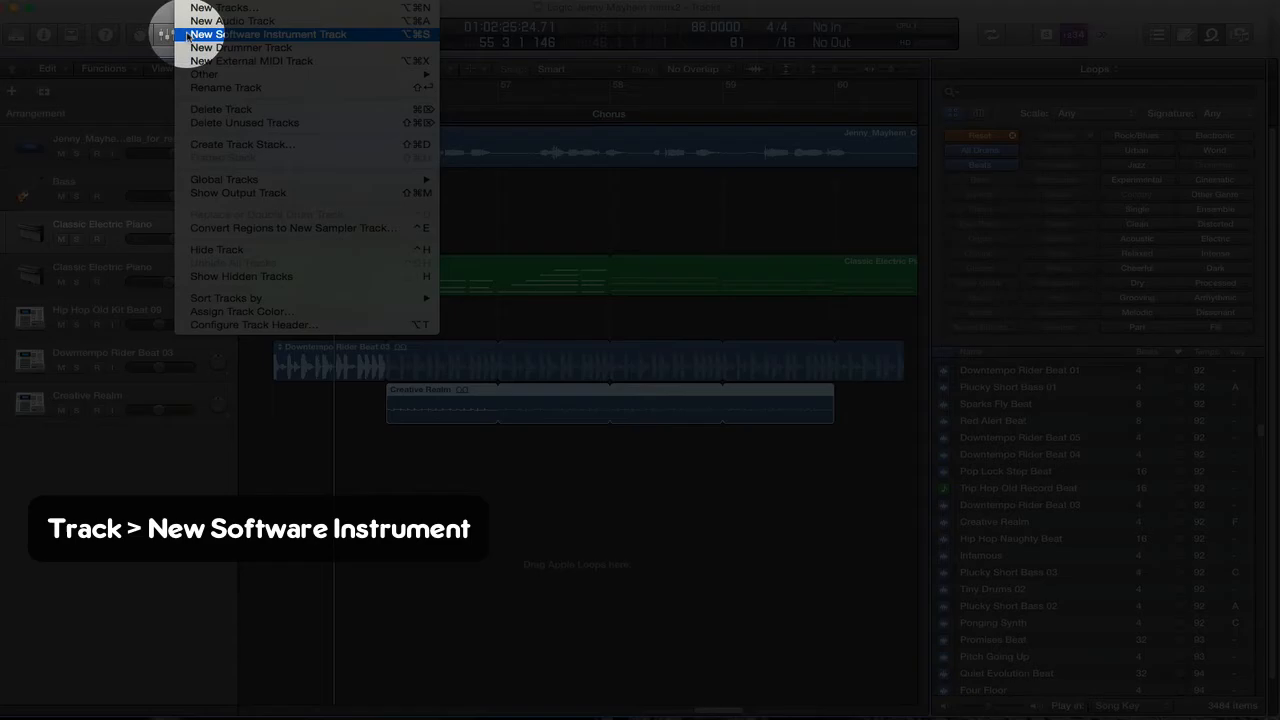
Step: Add a new Classic Electric Piano software instrument track via the Track menu
left_click(268, 34)
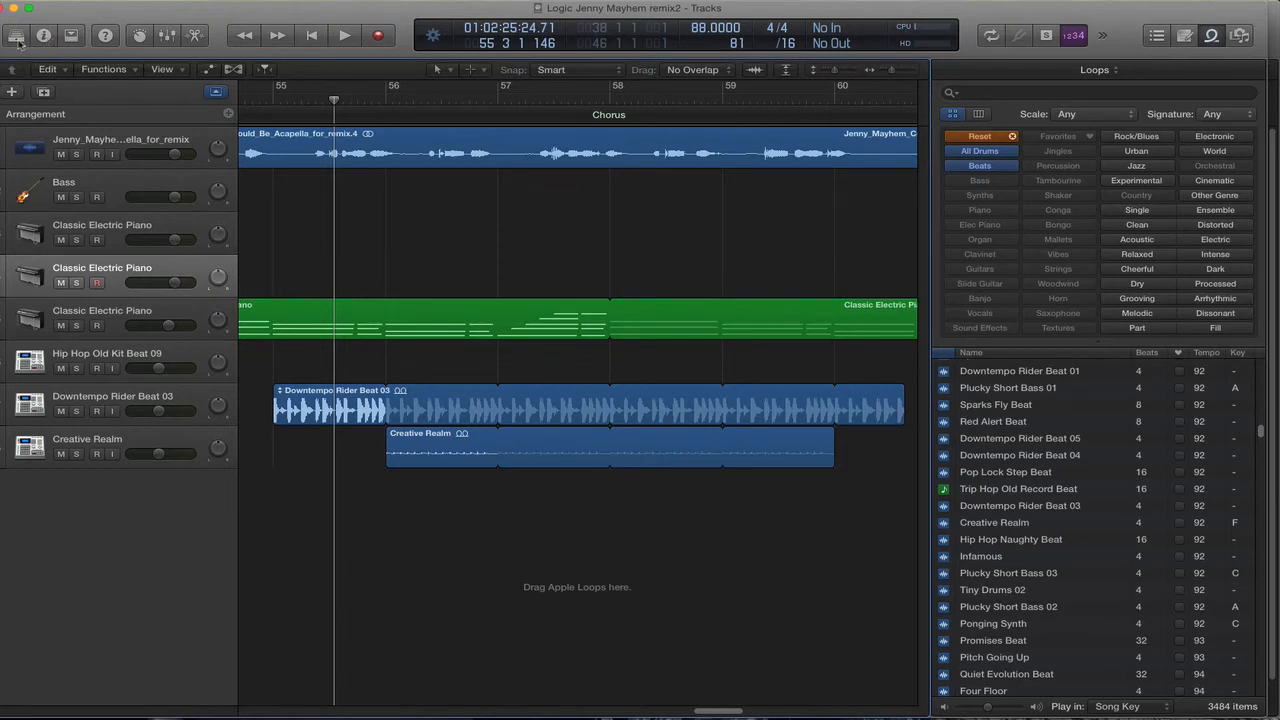
mouse_move(16, 36)
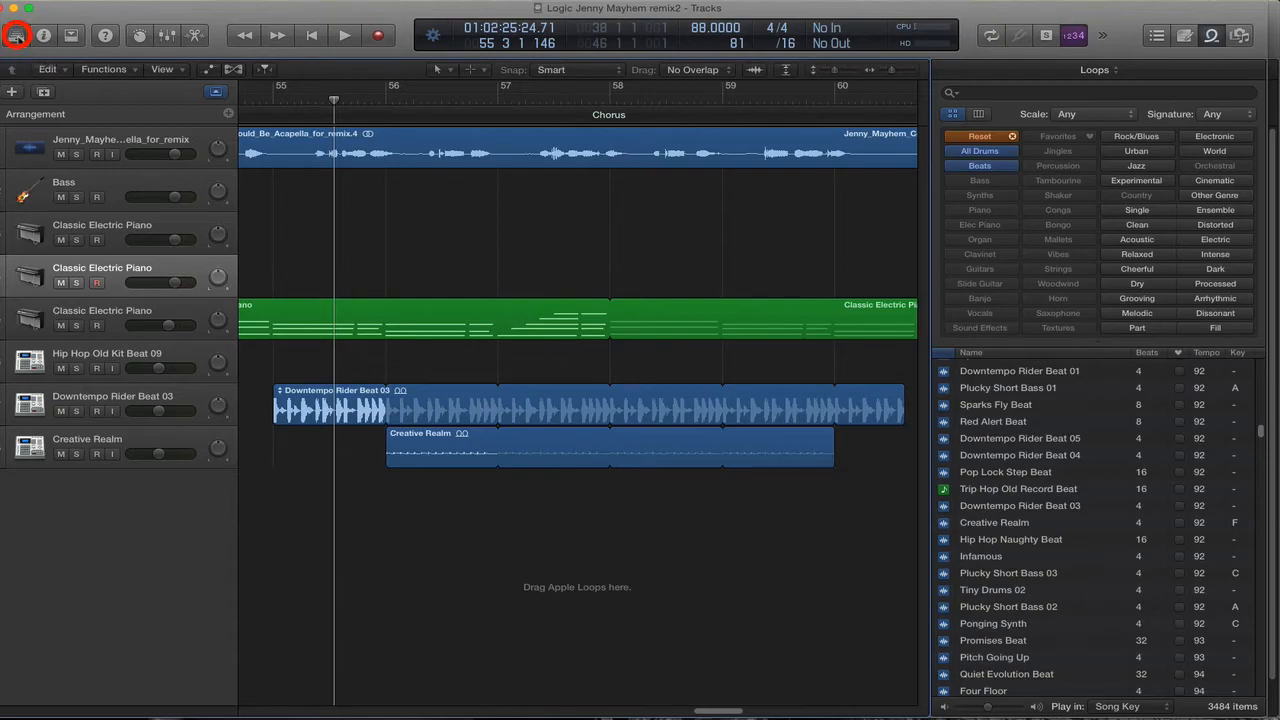
Step: Show the Library pane and browse its instrument sound categories
left_click(17, 35)
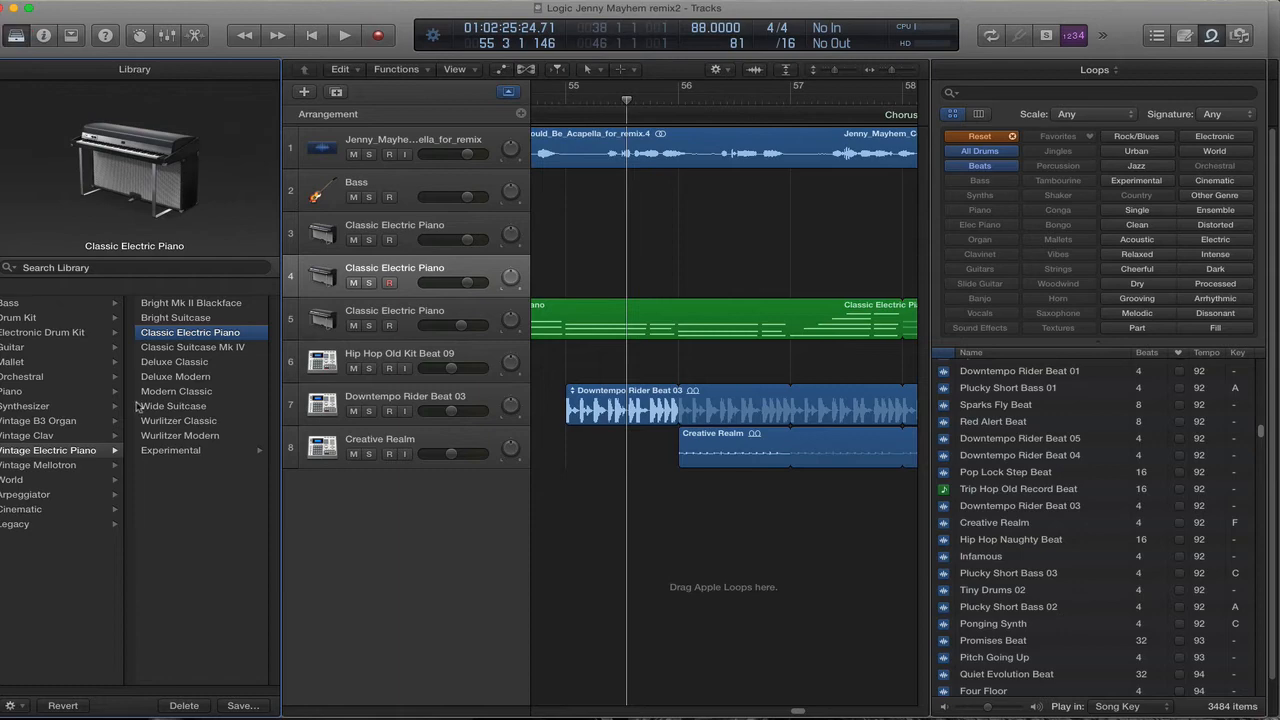
left_click(20, 405)
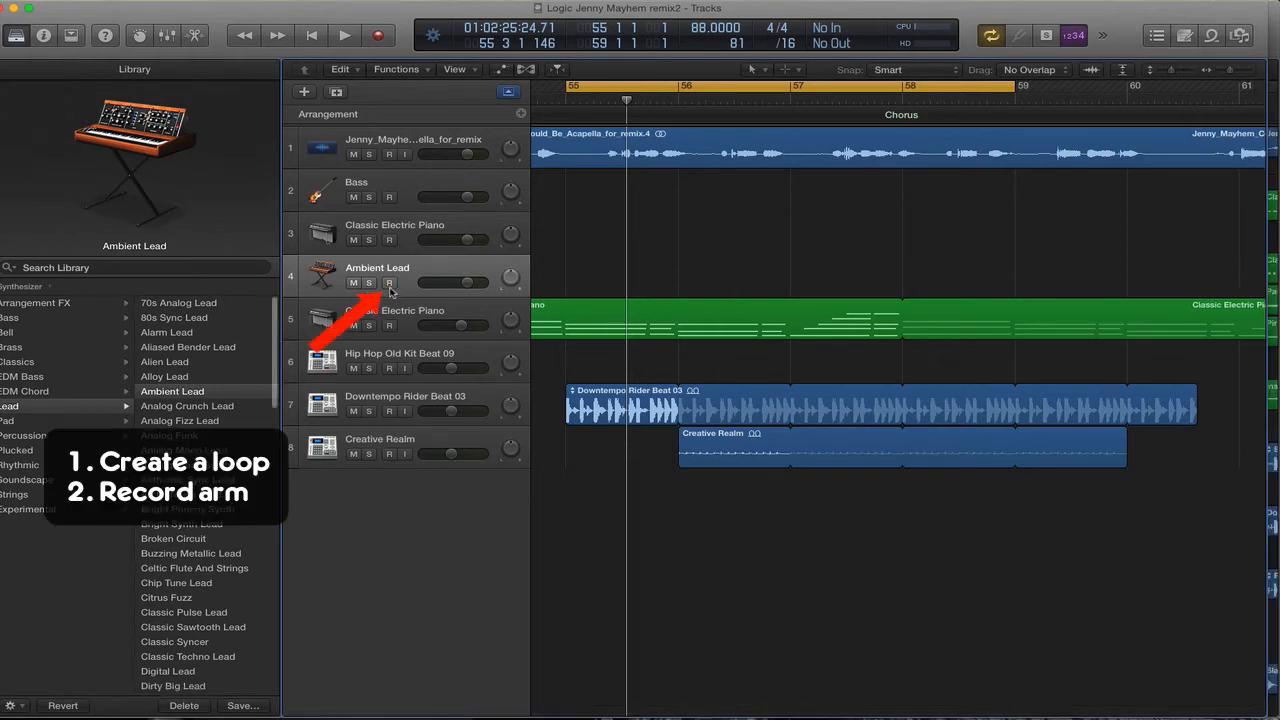
Step: Record-arm the Ambient Lead track looping bars 55–59
left_click(389, 283)
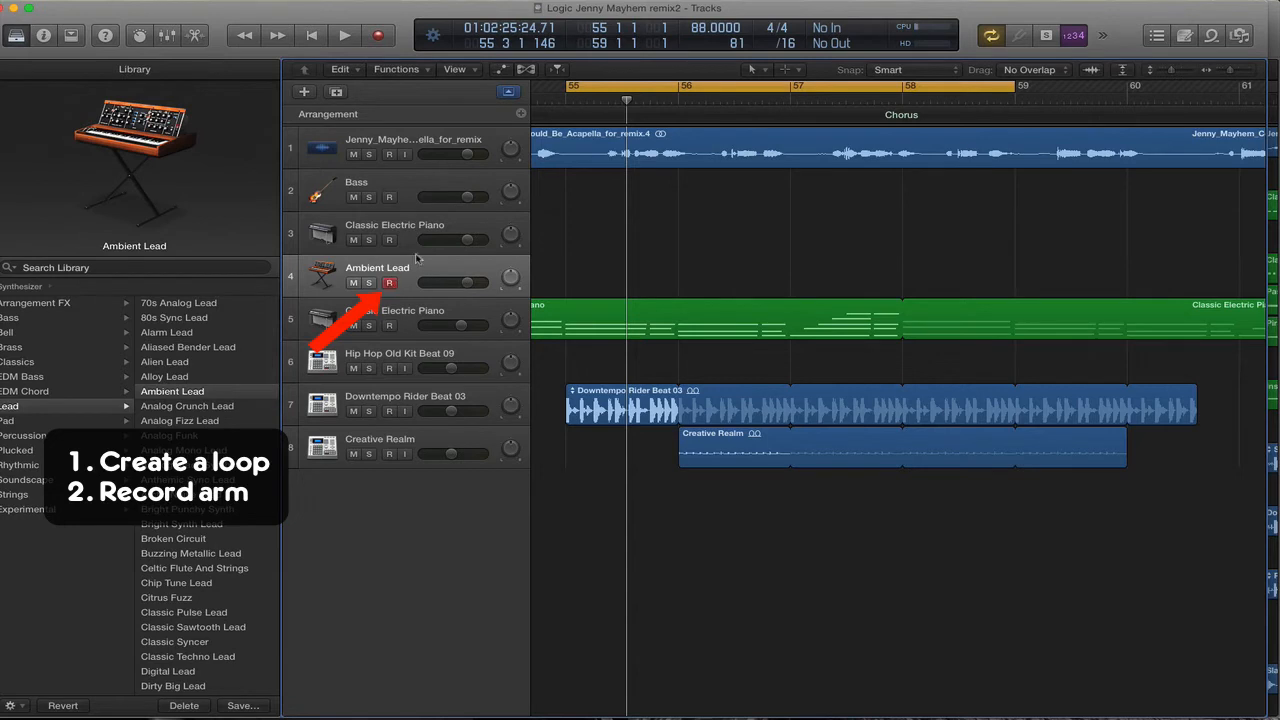
mouse_move(405, 285)
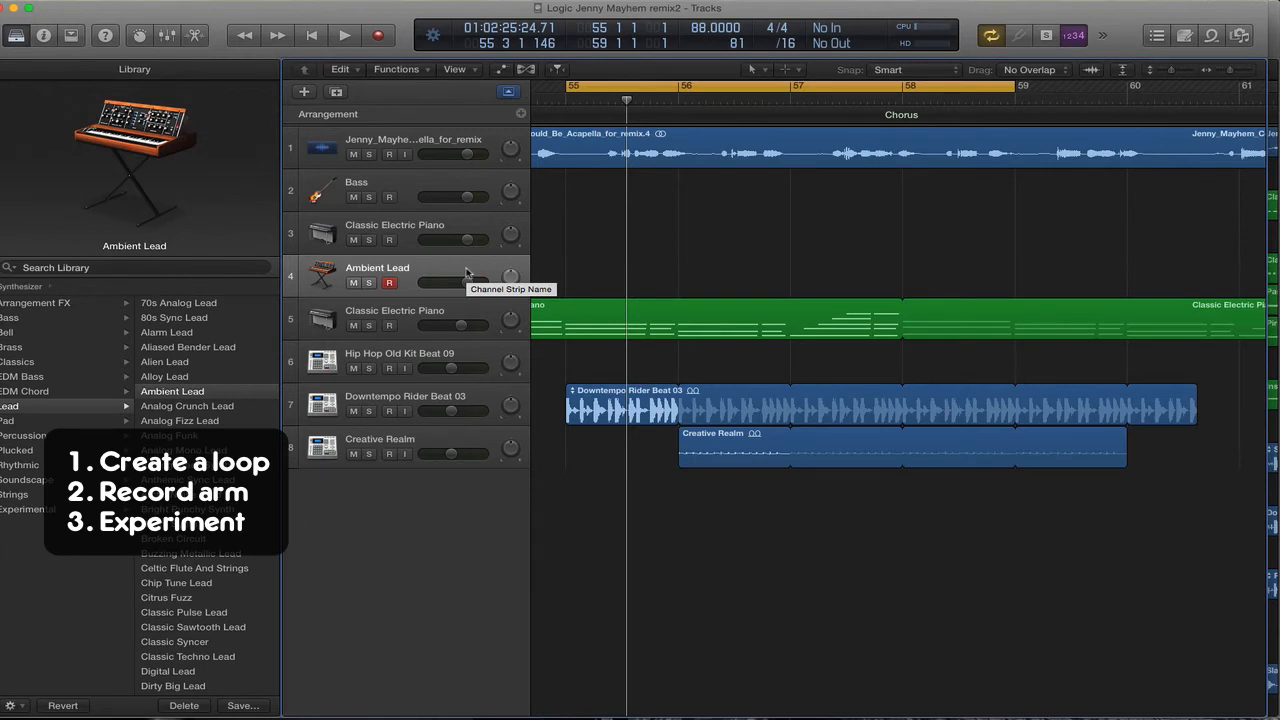
Step: Start cycle playback over bars 55–59, then begin recording on Ambient Lead
left_click(343, 35)
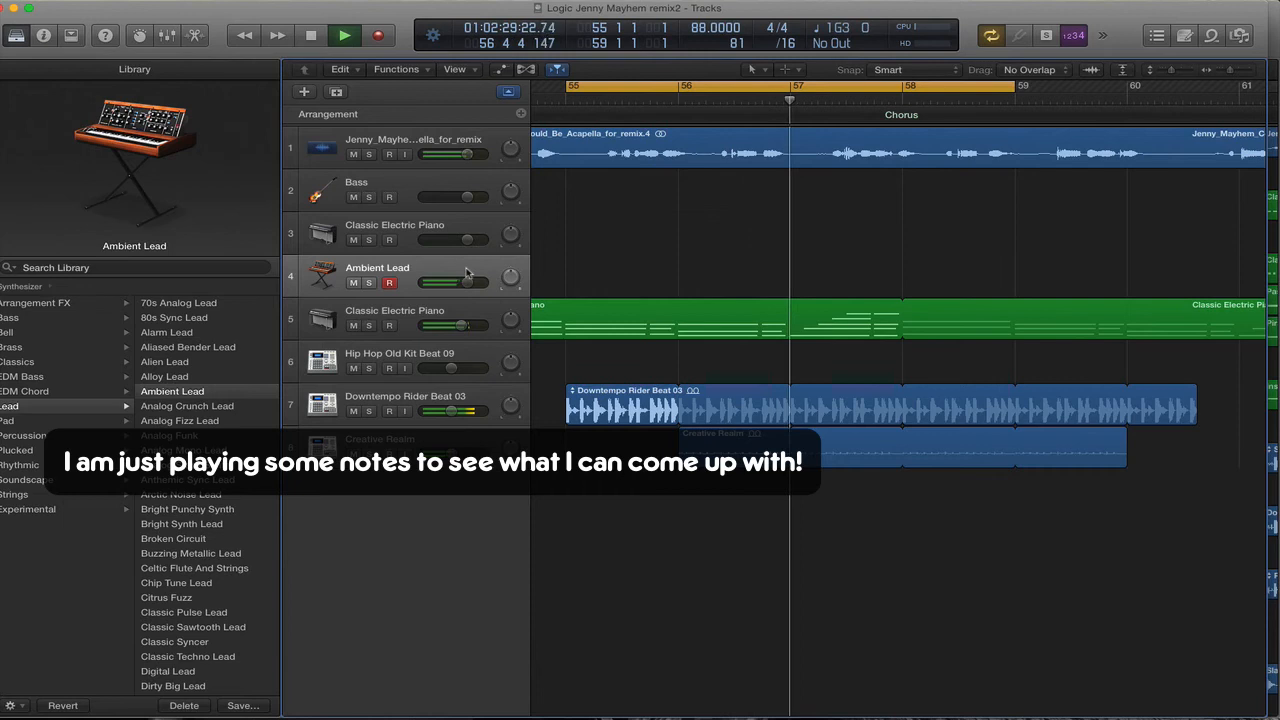
left_click(311, 35)
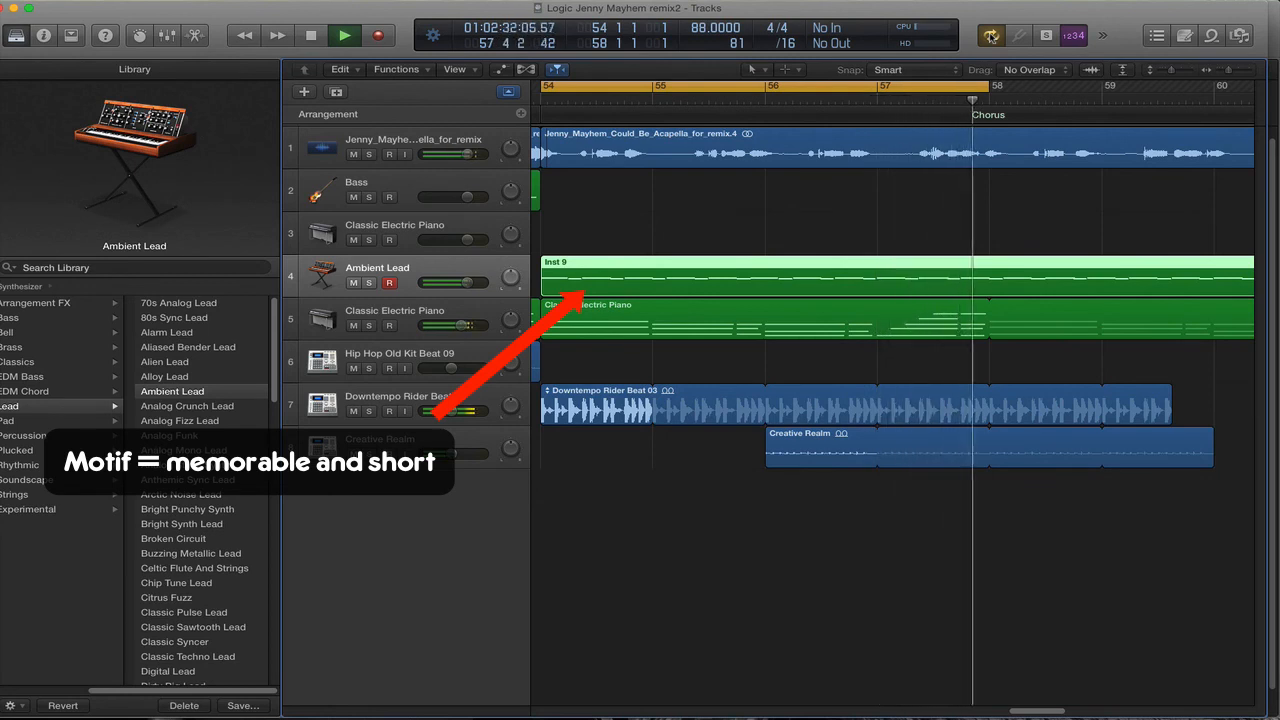
Step: Stop the transport after recording the motif into the Inst 9 region
left_click(344, 35)
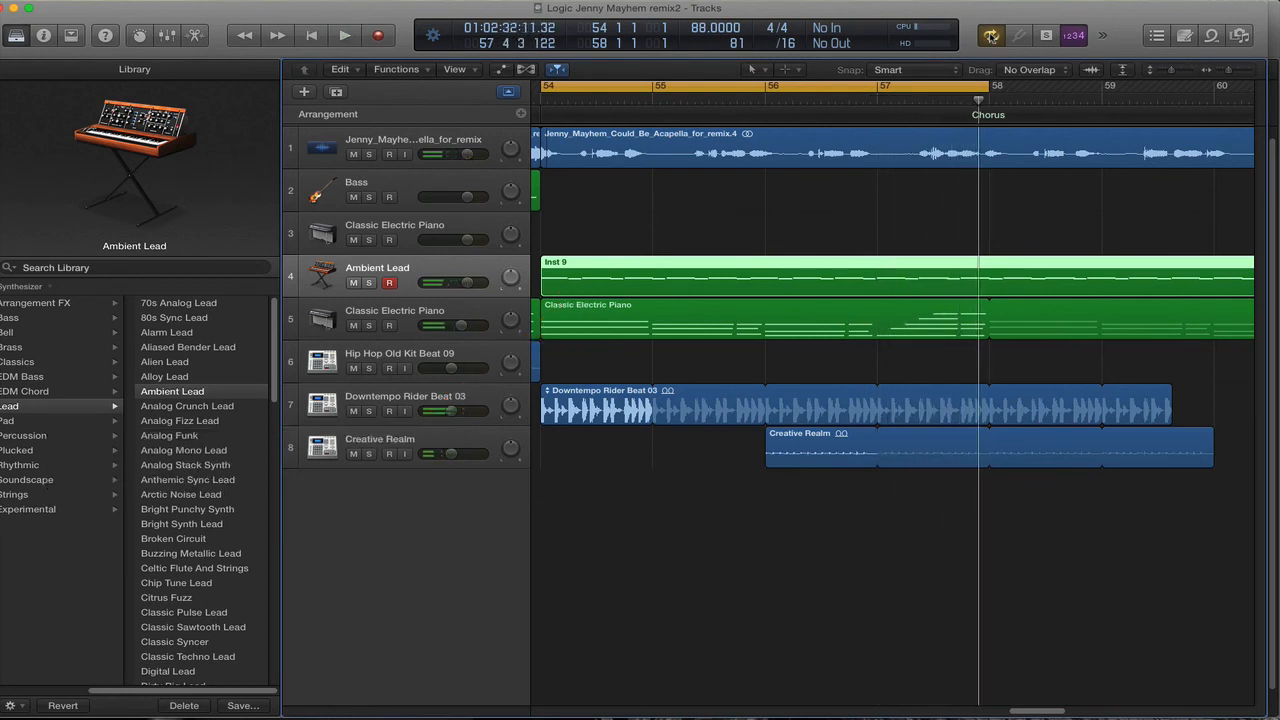